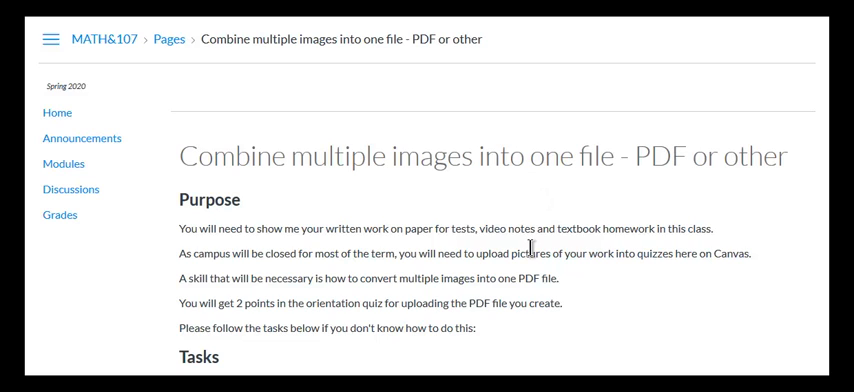
{"action": "mouse_move", "coordinate": [484, 139]}
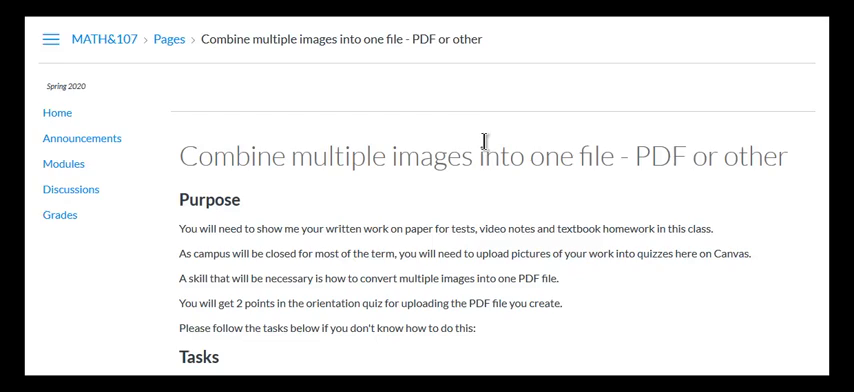
Scroll down through the 'Combine multiple images into one file' guide, briefly back up, then down again
{"action": "scroll", "scroll_direction": "down", "scroll_amount": 3}
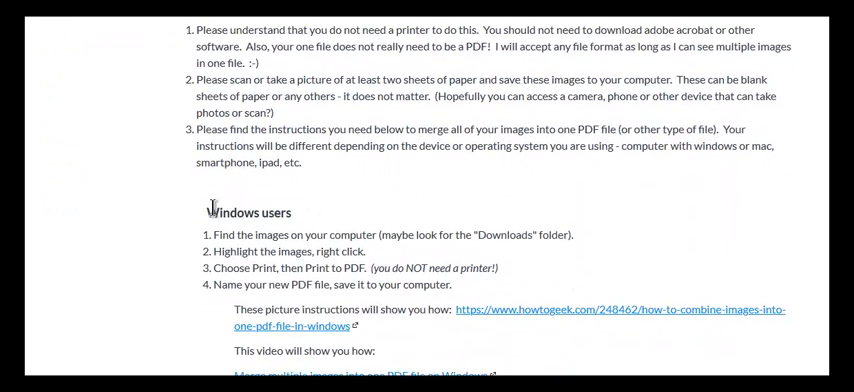
{"action": "scroll", "scroll_direction": "down", "scroll_amount": 3}
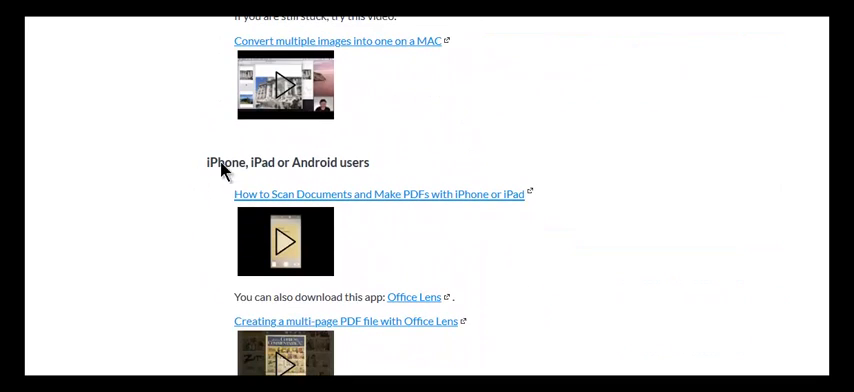
{"action": "scroll", "scroll_direction": "down", "scroll_amount": 3}
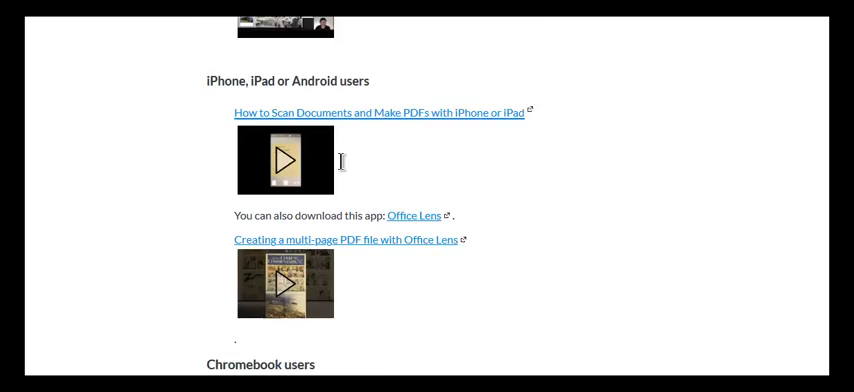
{"action": "scroll", "scroll_direction": "down", "scroll_amount": 3}
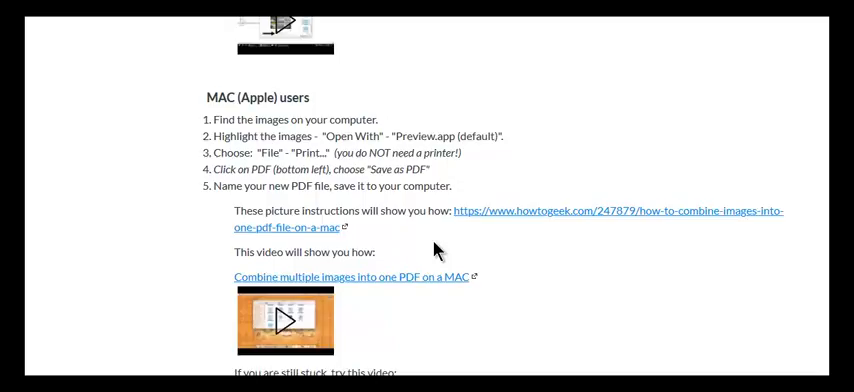
{"action": "scroll", "scroll_direction": "up", "scroll_amount": 3}
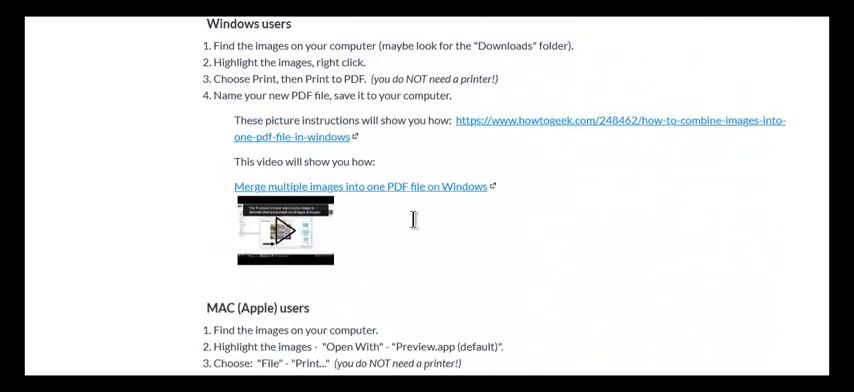
{"action": "scroll", "scroll_direction": "down", "scroll_amount": 3}
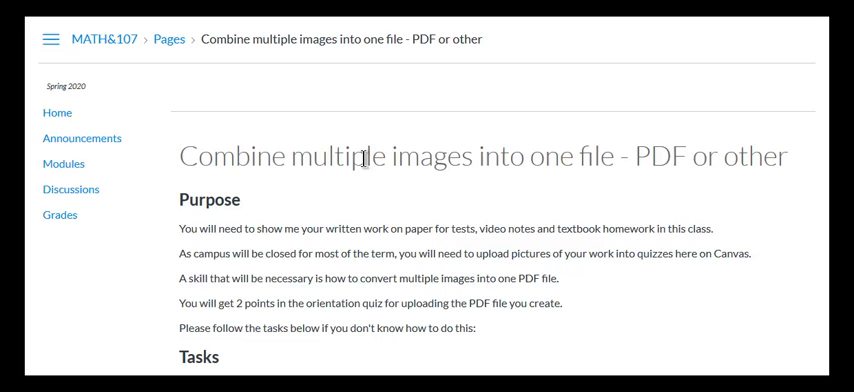
{"action": "scroll", "scroll_direction": "down", "scroll_amount": 3}
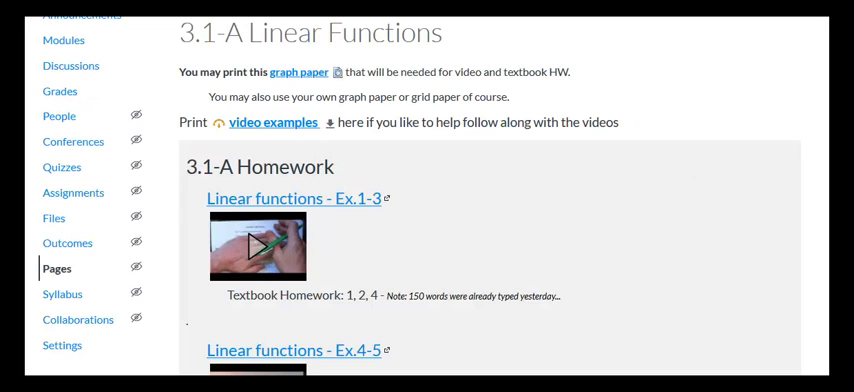
From Modules, open a student preview of the Written Work for Chapters 2 and 3 quiz
{"action": "left_click", "coordinate": [63, 40]}
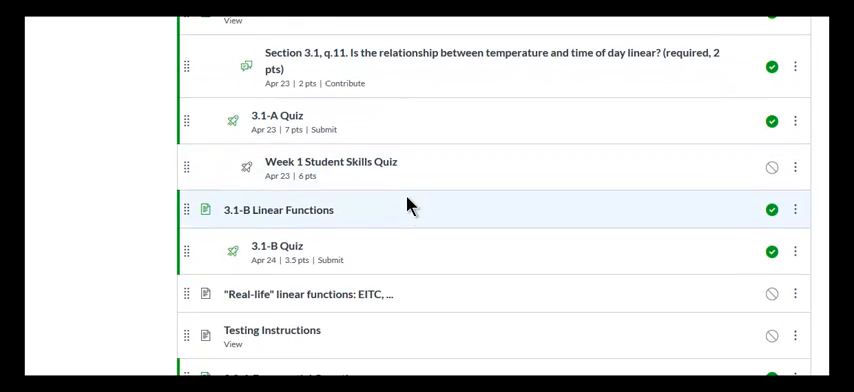
{"action": "scroll", "scroll_direction": "down", "scroll_amount": 3}
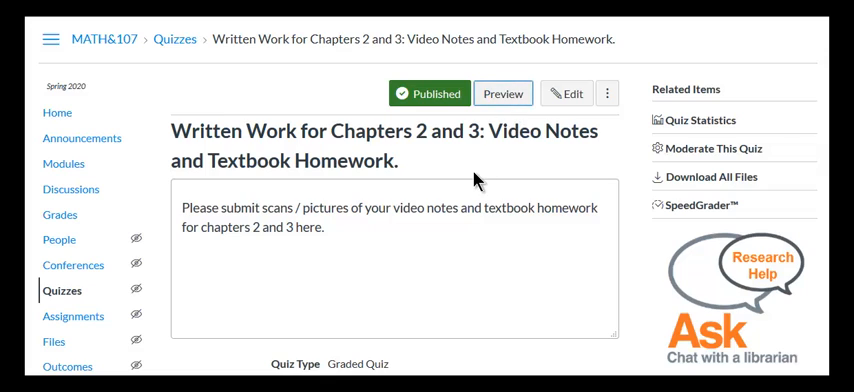
{"action": "left_click", "coordinate": [503, 93]}
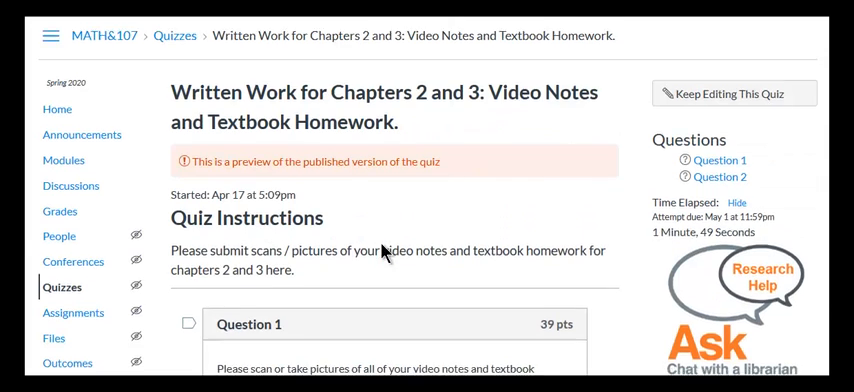
Scroll through the Question 1 and Question 2 file-upload fields
{"action": "scroll", "scroll_direction": "down", "scroll_amount": 3}
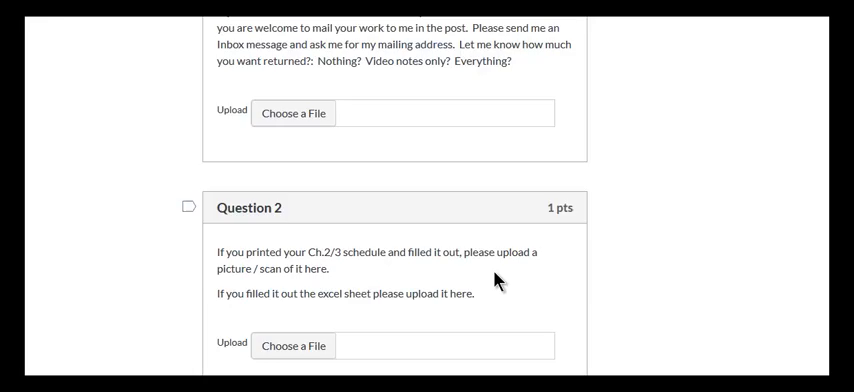
{"action": "scroll", "scroll_direction": "up", "scroll_amount": 3}
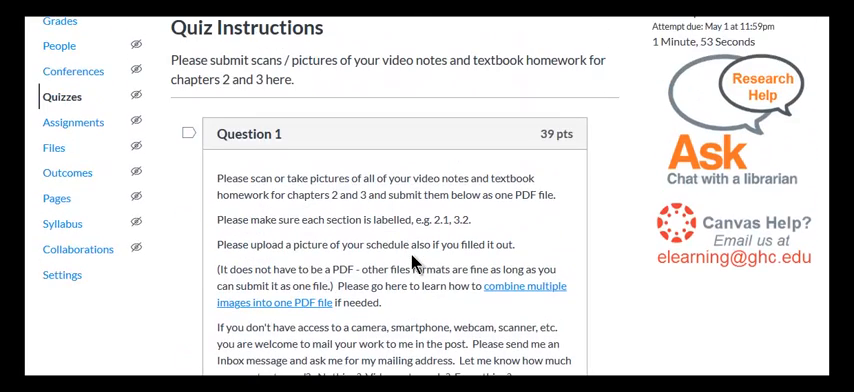
{"action": "scroll", "scroll_direction": "down", "scroll_amount": 3}
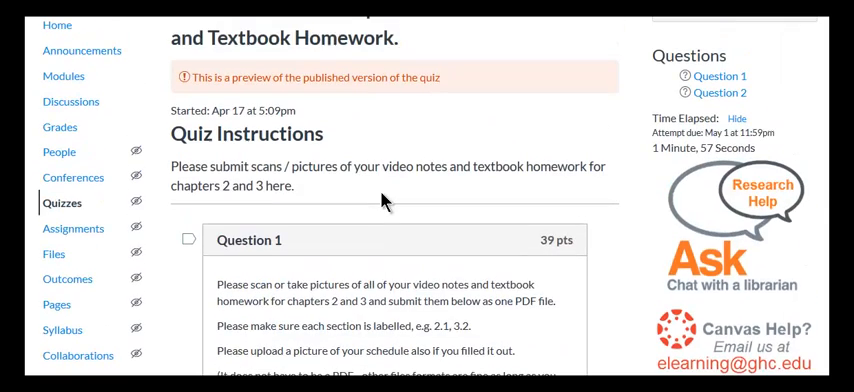
{"action": "scroll", "scroll_direction": "down", "scroll_amount": 3}
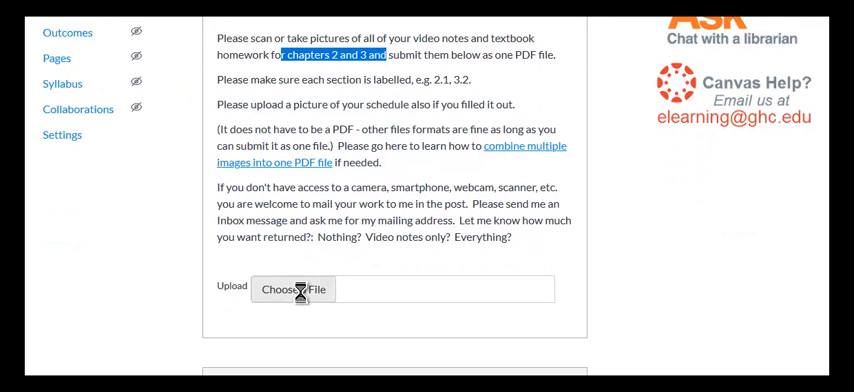
{"action": "left_click", "coordinate": [293, 288]}
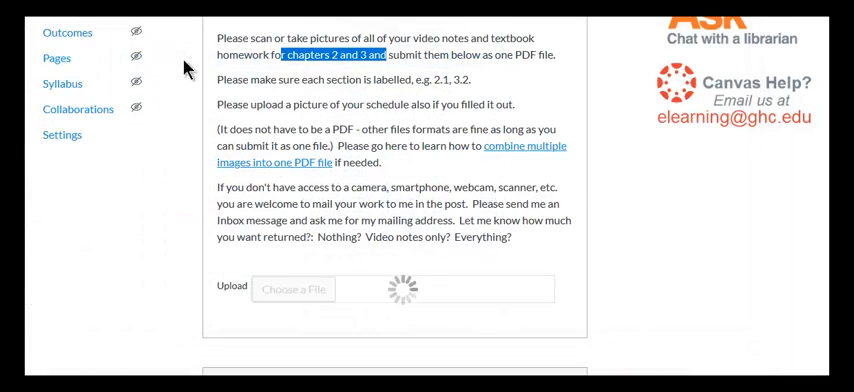
{"action": "scroll", "scroll_direction": "down", "scroll_amount": 3}
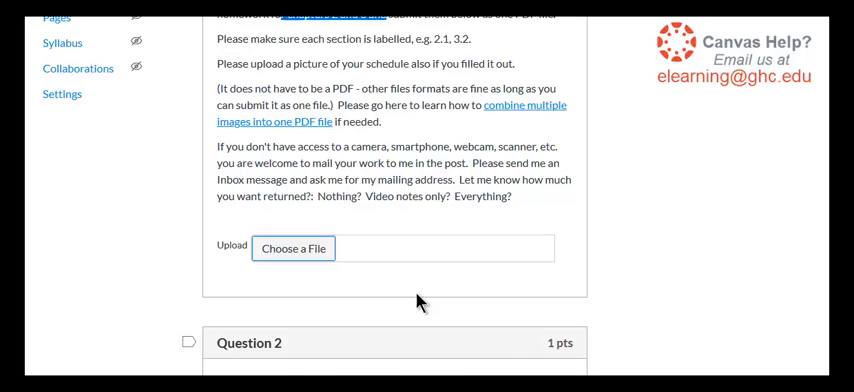
{"action": "scroll", "scroll_direction": "down", "scroll_amount": 3}
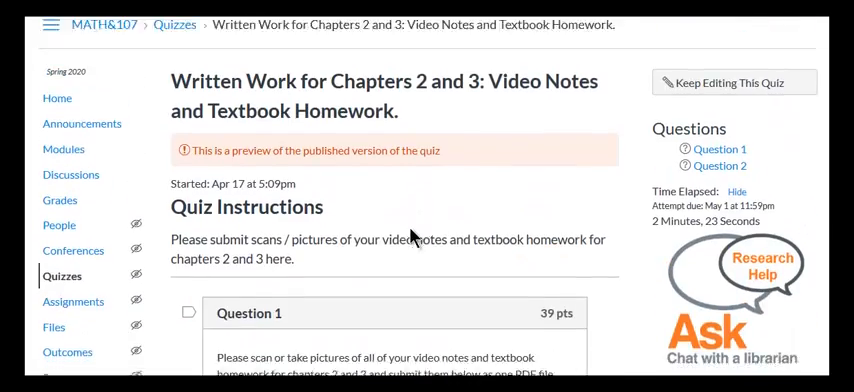
{"action": "scroll", "scroll_direction": "down", "scroll_amount": 3}
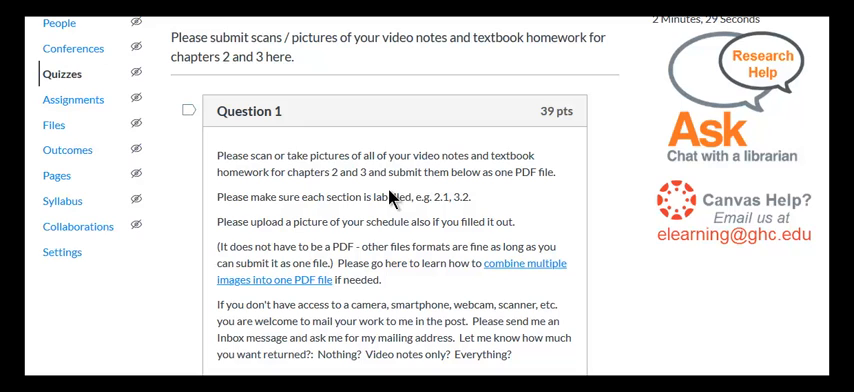
{"action": "mouse_move", "coordinate": [435, 345]}
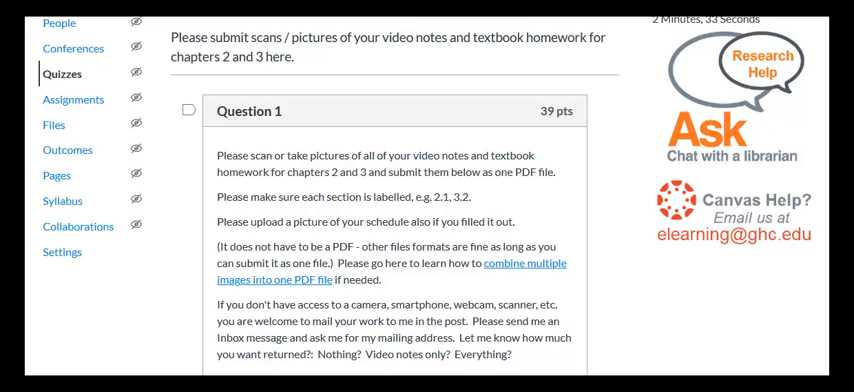
{"action": "mouse_move", "coordinate": [308, 41]}
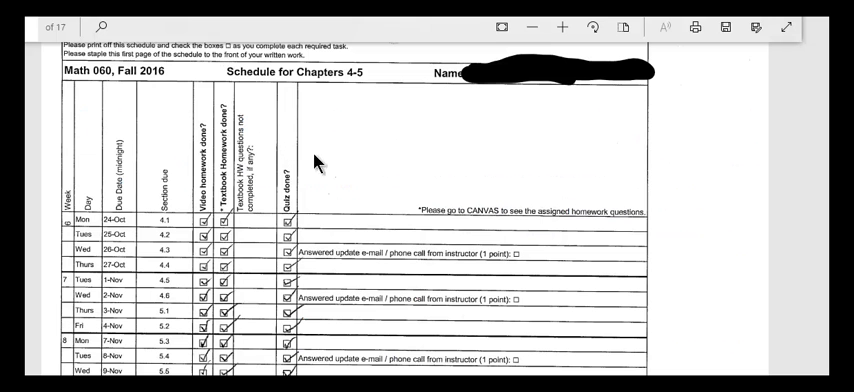
{"action": "mouse_move", "coordinate": [432, 142]}
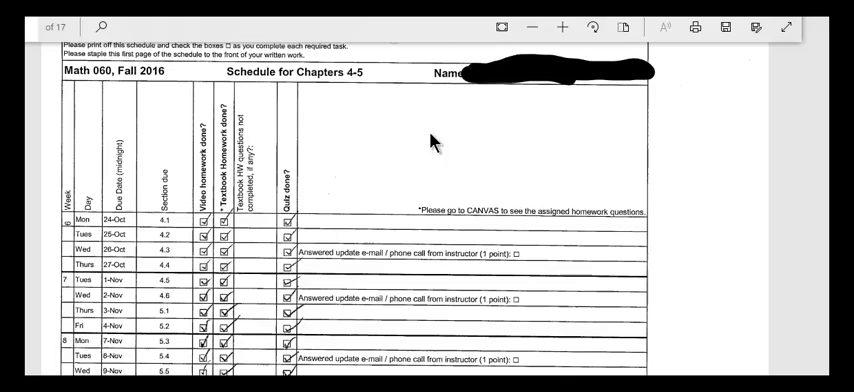
Scroll the Math 060 Chapters 4-5 schedule past the Ch.4/5 Test to its final rows
{"action": "scroll", "scroll_direction": "down", "scroll_amount": 3}
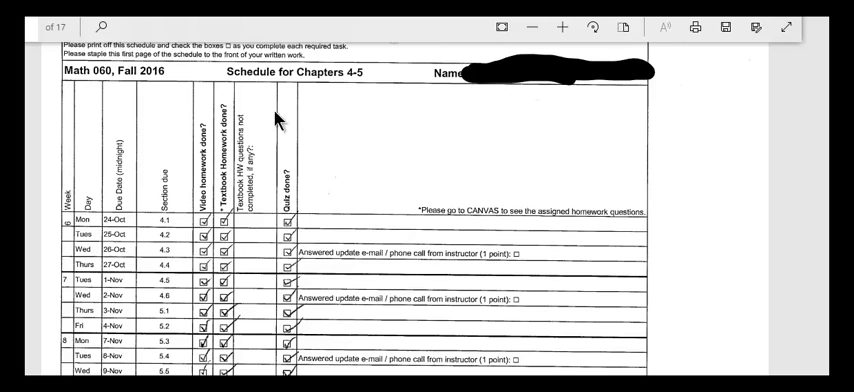
{"action": "scroll", "scroll_direction": "down", "scroll_amount": 3}
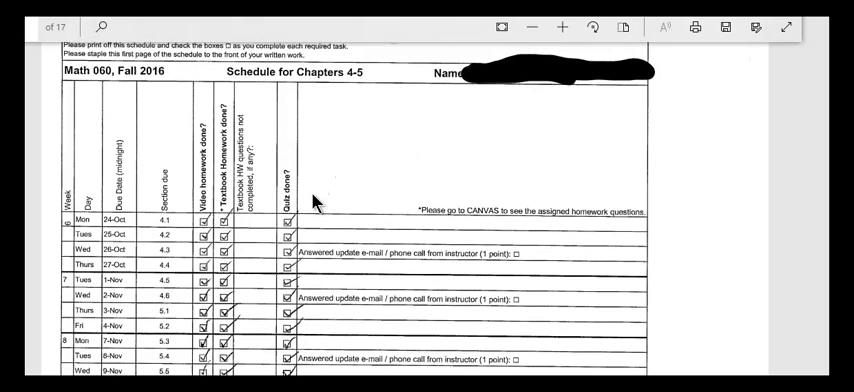
{"action": "scroll", "scroll_direction": "down", "scroll_amount": 3}
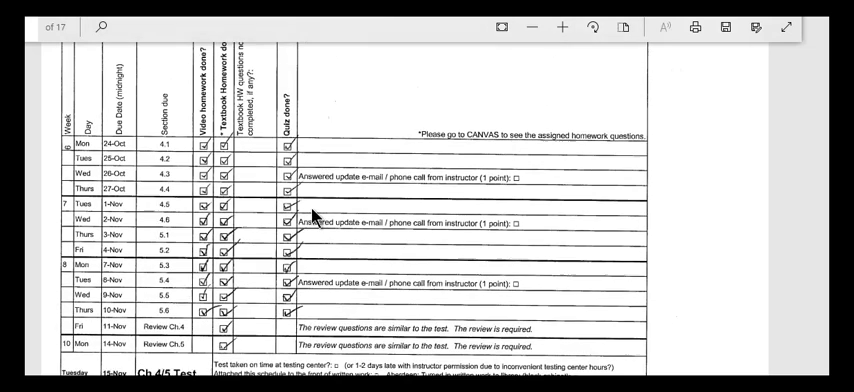
{"action": "scroll", "scroll_direction": "down", "scroll_amount": 3}
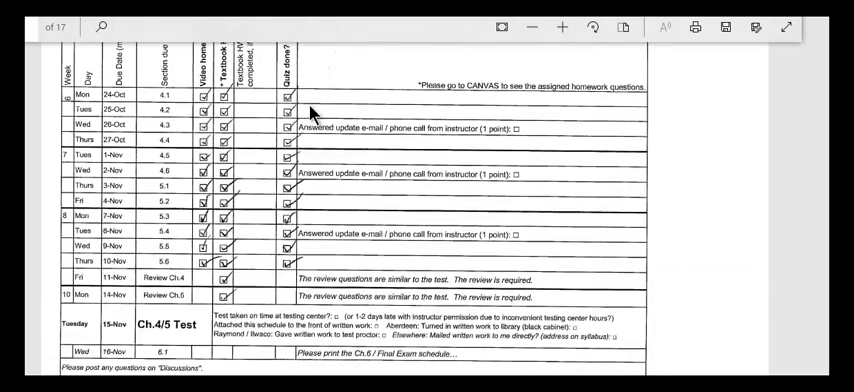
{"action": "scroll", "scroll_direction": "down", "scroll_amount": 3}
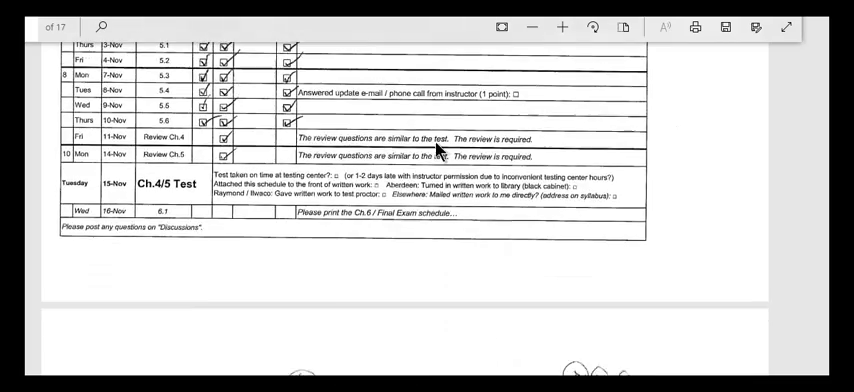
{"action": "left_click", "coordinate": [593, 27]}
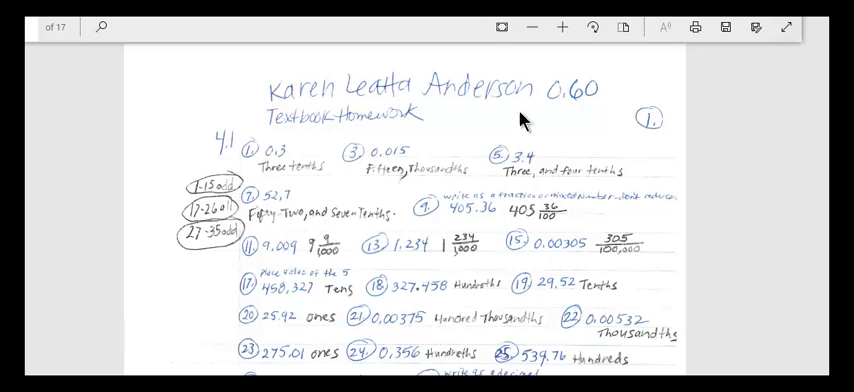
{"action": "mouse_move", "coordinate": [315, 128]}
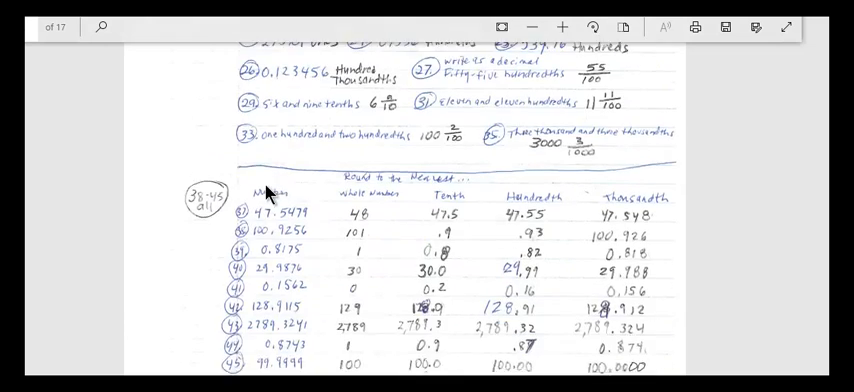
Scroll through the handwritten 4.1 and 4.2 homework, reaching the 3.2 Graphing Linear Equations Intro notes
{"action": "scroll", "scroll_direction": "down", "scroll_amount": 3}
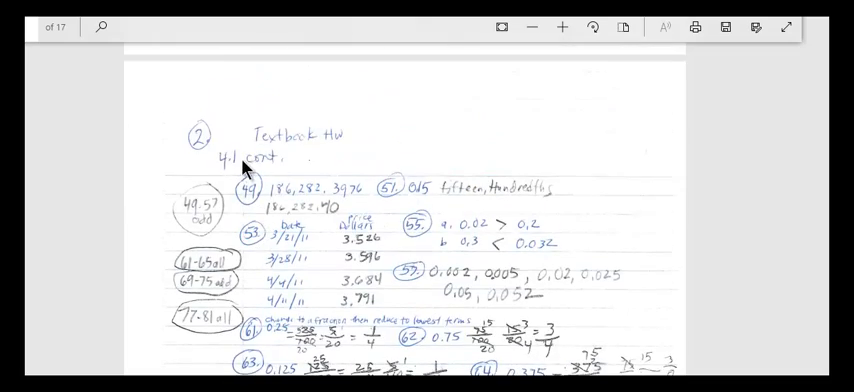
{"action": "scroll", "scroll_direction": "down", "scroll_amount": 3}
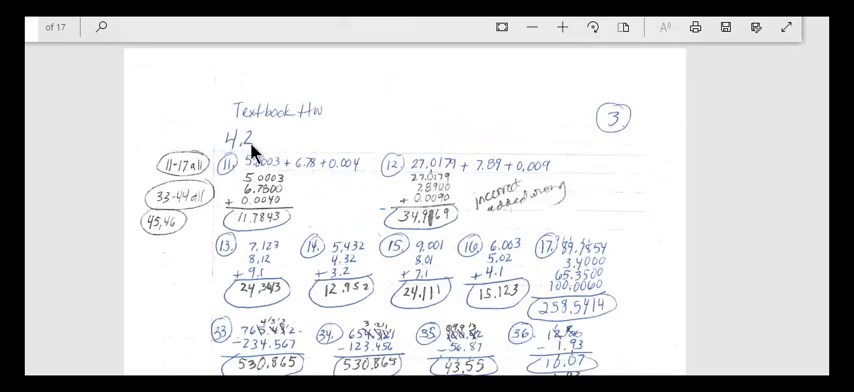
{"action": "scroll", "scroll_direction": "down", "scroll_amount": 3}
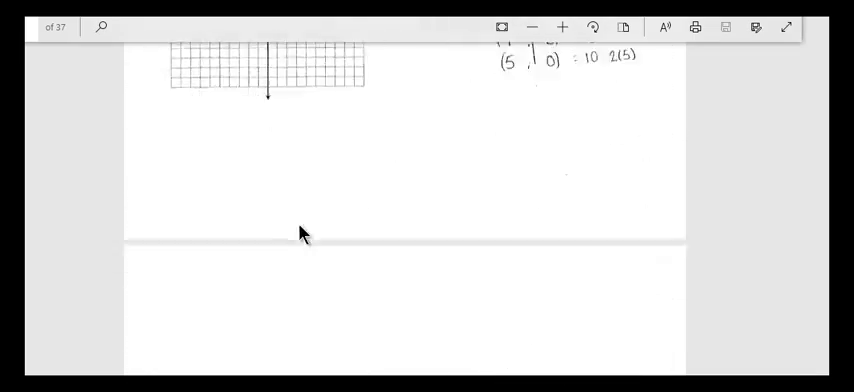
{"action": "scroll", "scroll_direction": "down", "scroll_amount": 3}
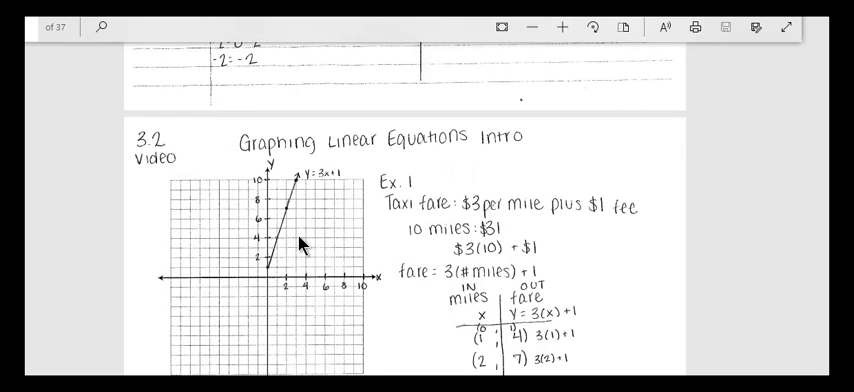
{"action": "mouse_move", "coordinate": [305, 248]}
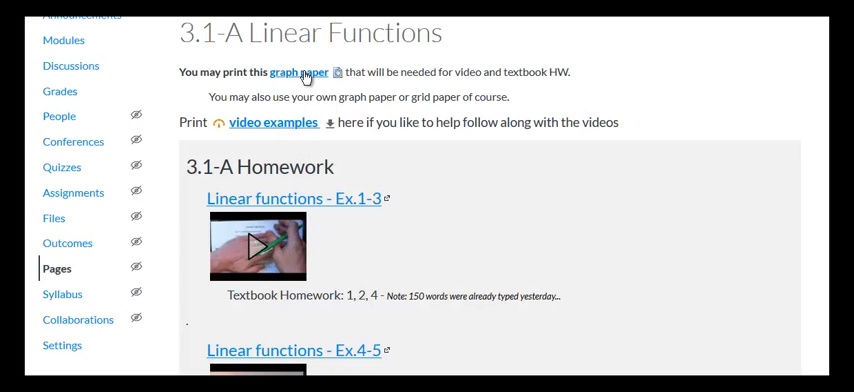
{"action": "mouse_move", "coordinate": [298, 72]}
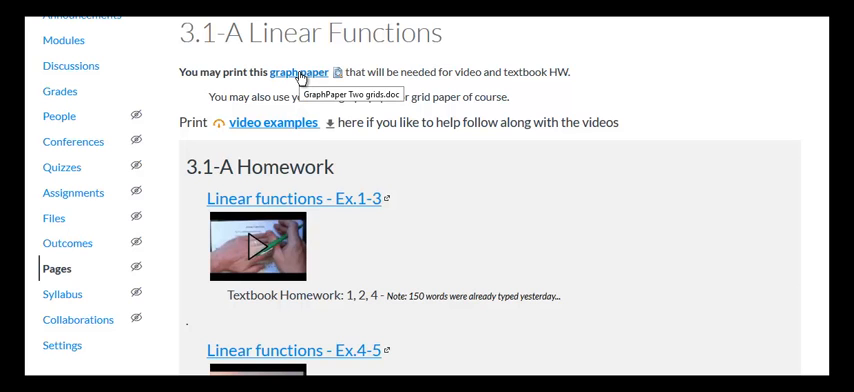
{"action": "mouse_move", "coordinate": [508, 183]}
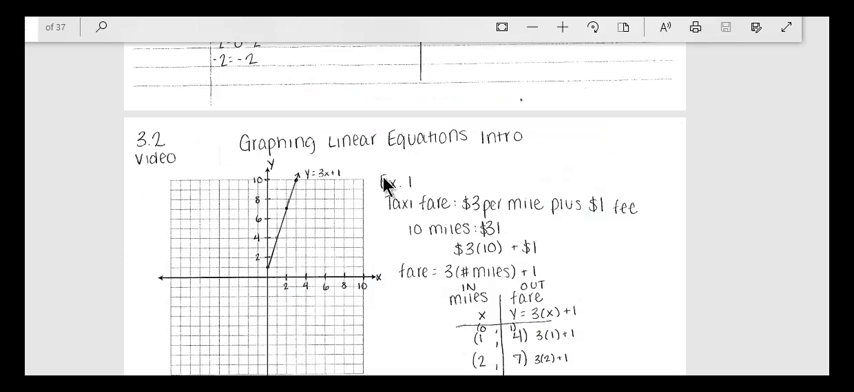
Scroll through several more handwritten work PDFs, ending on the 1.1 Introduction to Negative Numbers notes
{"action": "scroll", "scroll_direction": "down", "scroll_amount": 3}
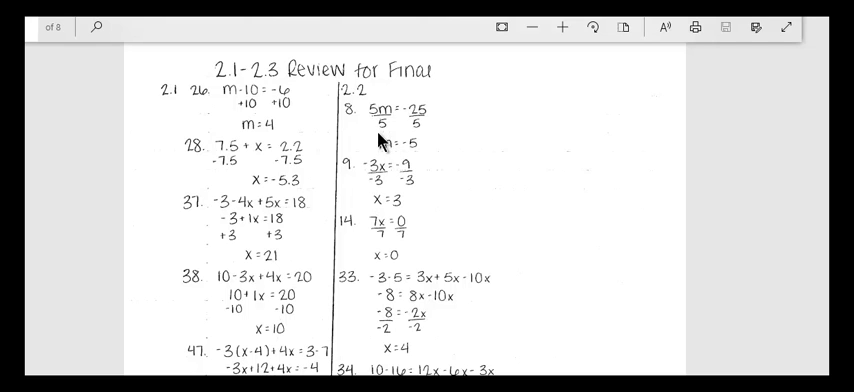
{"action": "mouse_move", "coordinate": [385, 140]}
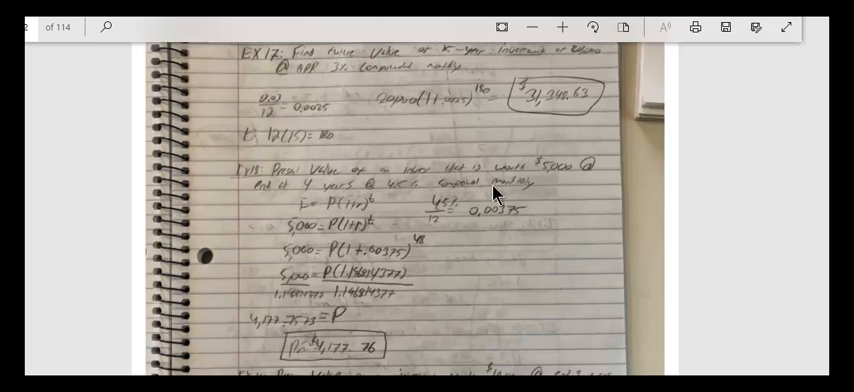
{"action": "scroll", "scroll_direction": "down", "scroll_amount": 3}
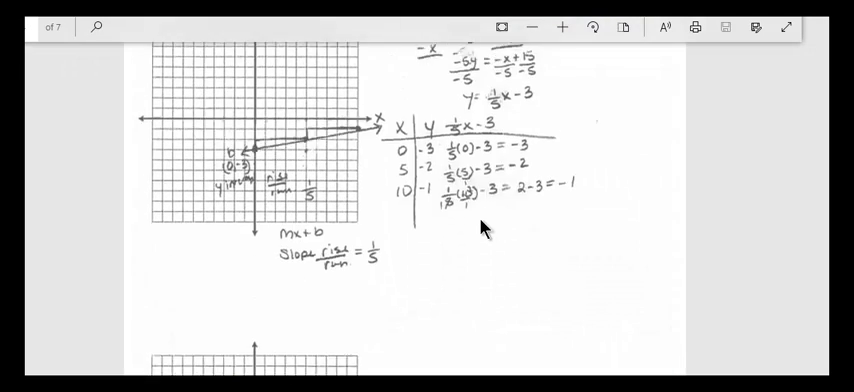
{"action": "scroll", "scroll_direction": "down", "scroll_amount": 3}
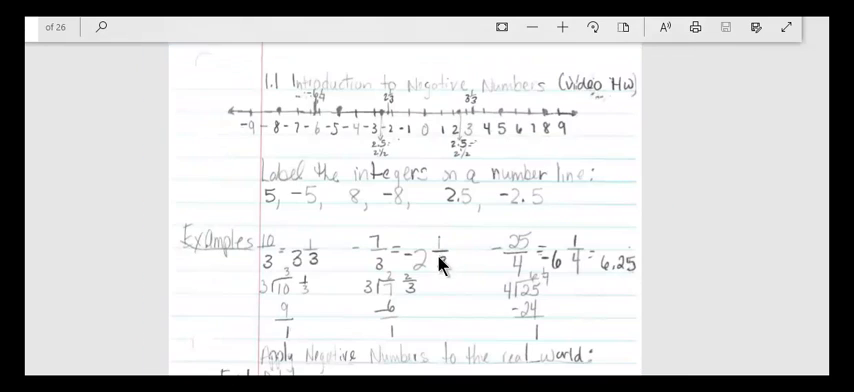
{"action": "scroll", "scroll_direction": "down", "scroll_amount": 3}
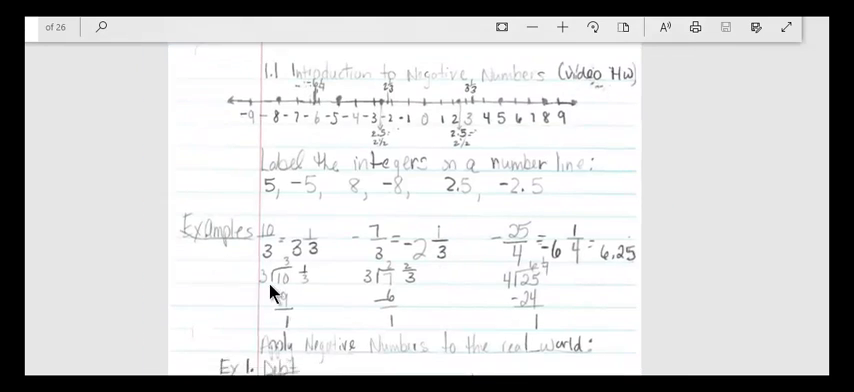